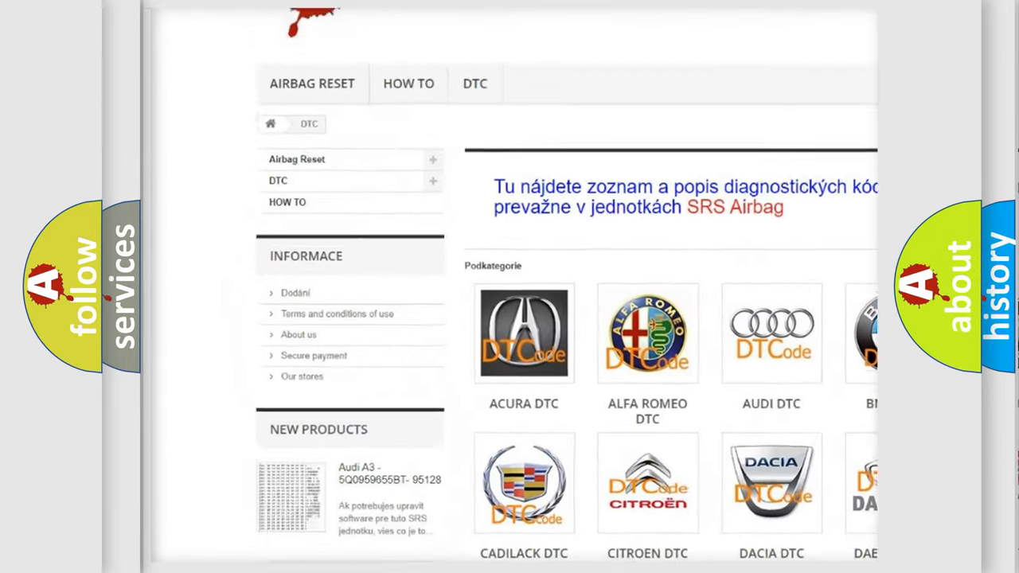
pyautogui.scroll(-3)
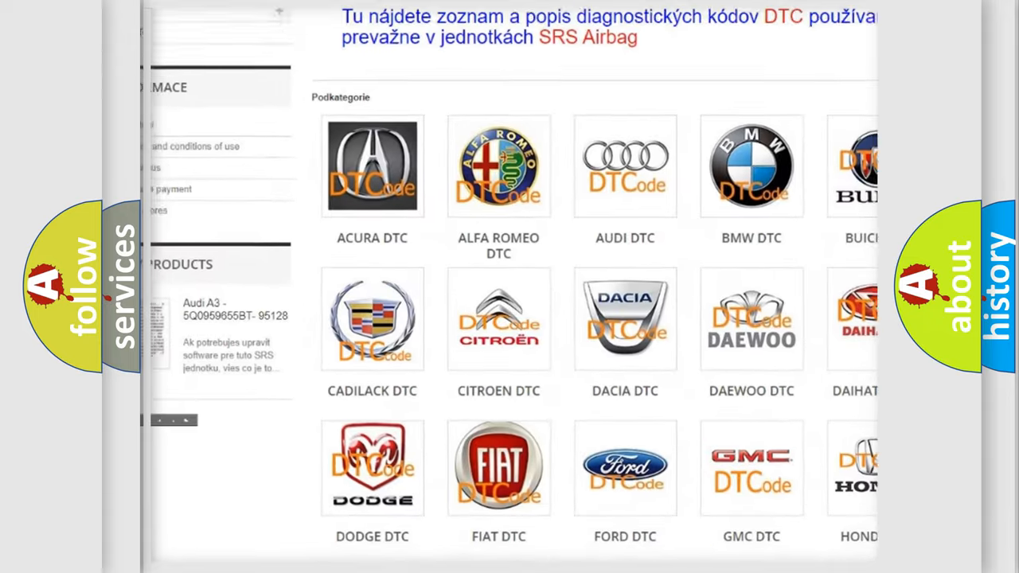
pyautogui.scroll(-3)
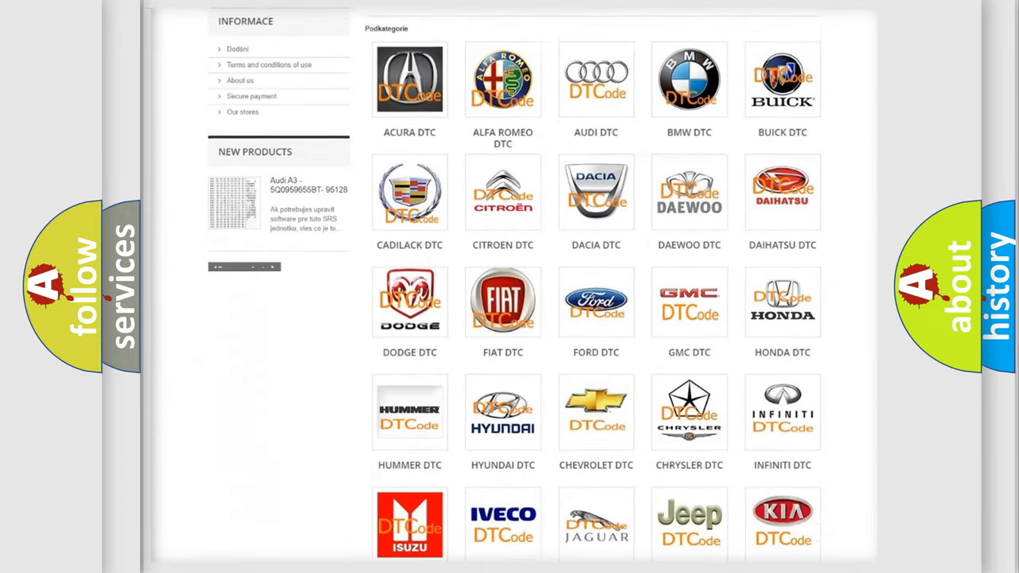
pyautogui.scroll(-3)
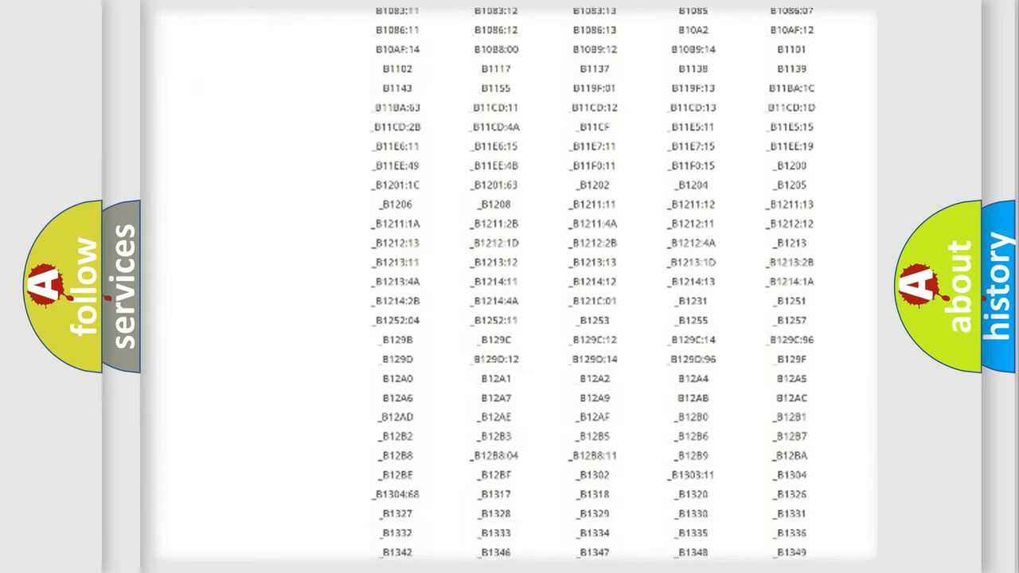
pyautogui.scroll(-3)
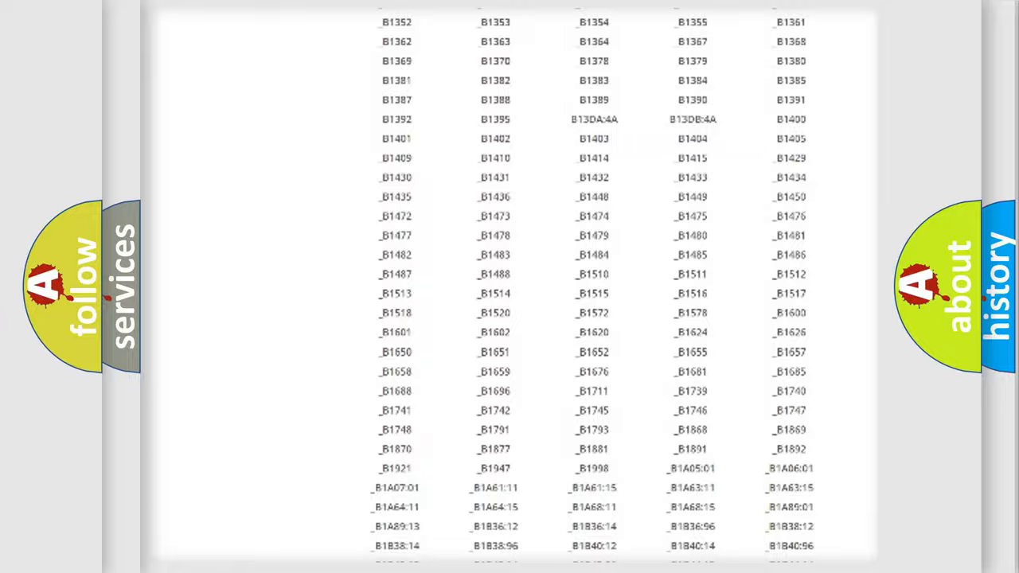